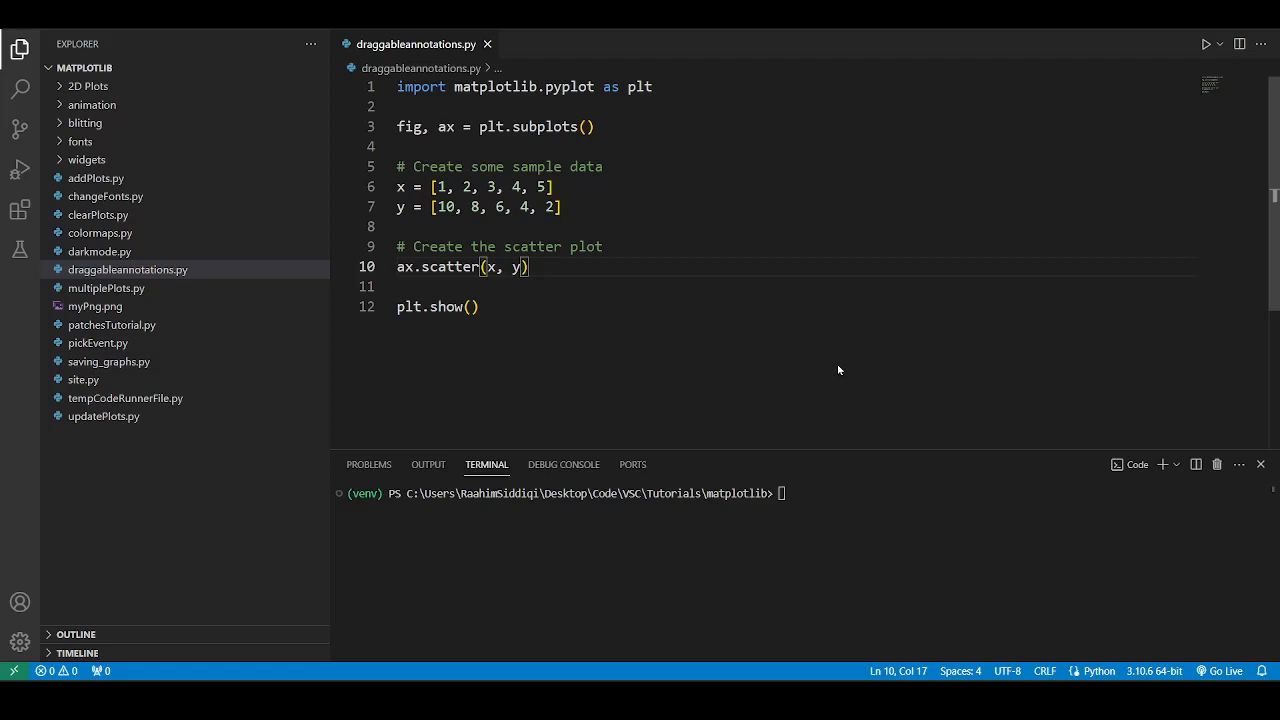
pyautogui.moveTo(666, 292)
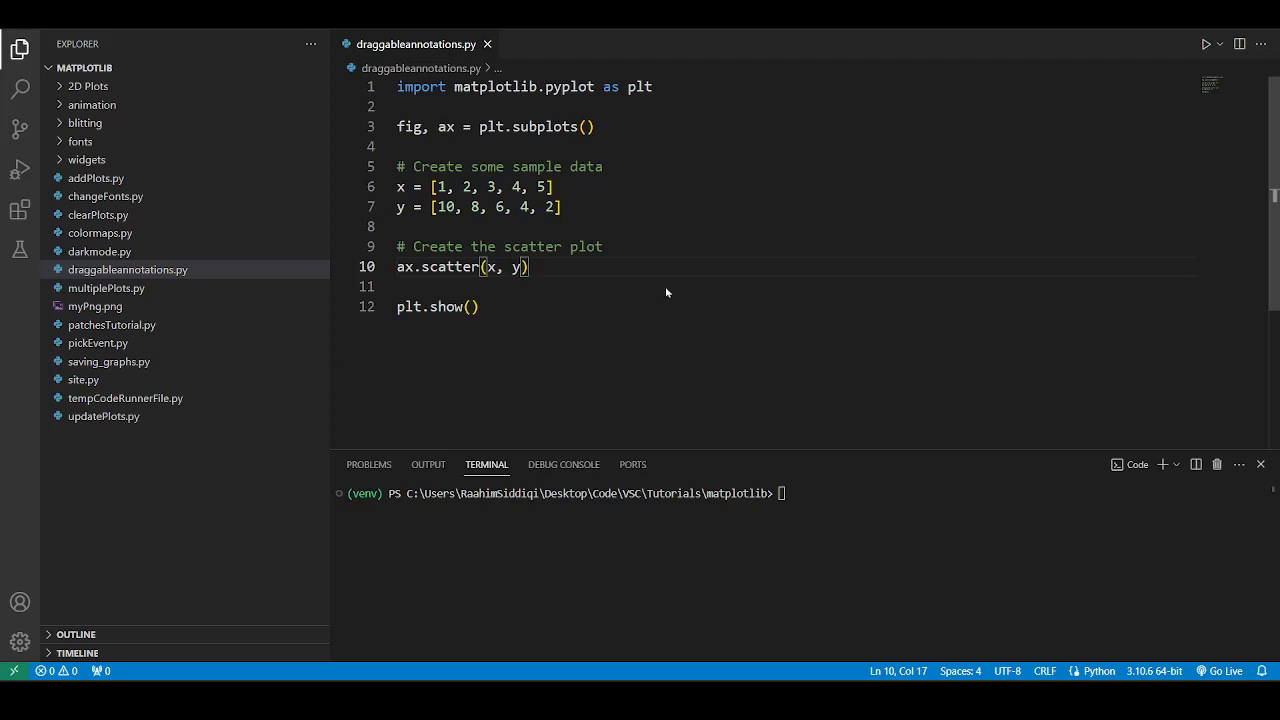
# - On a new line, add ax.annotate(text="My Annotation", xy=(3,6), xytext=(2.5, 5.5))
pyautogui.press('Enter')
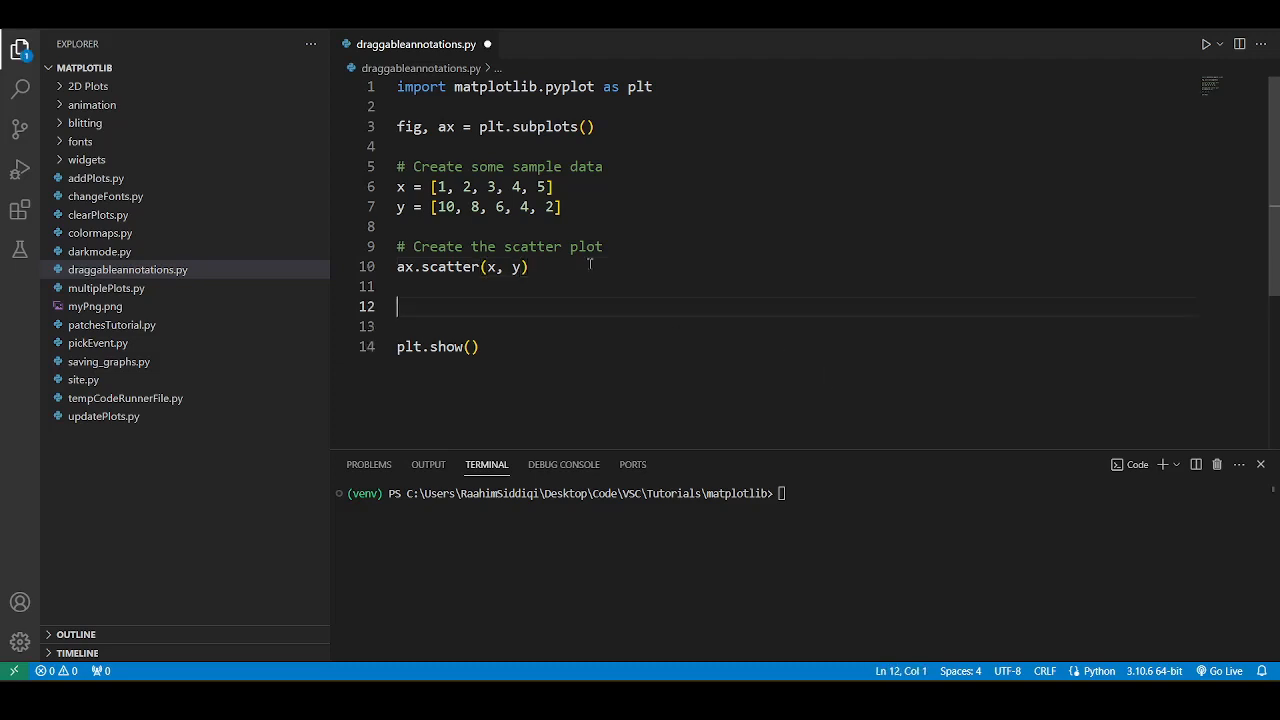
pyautogui.write('ax.annotate(text="My')
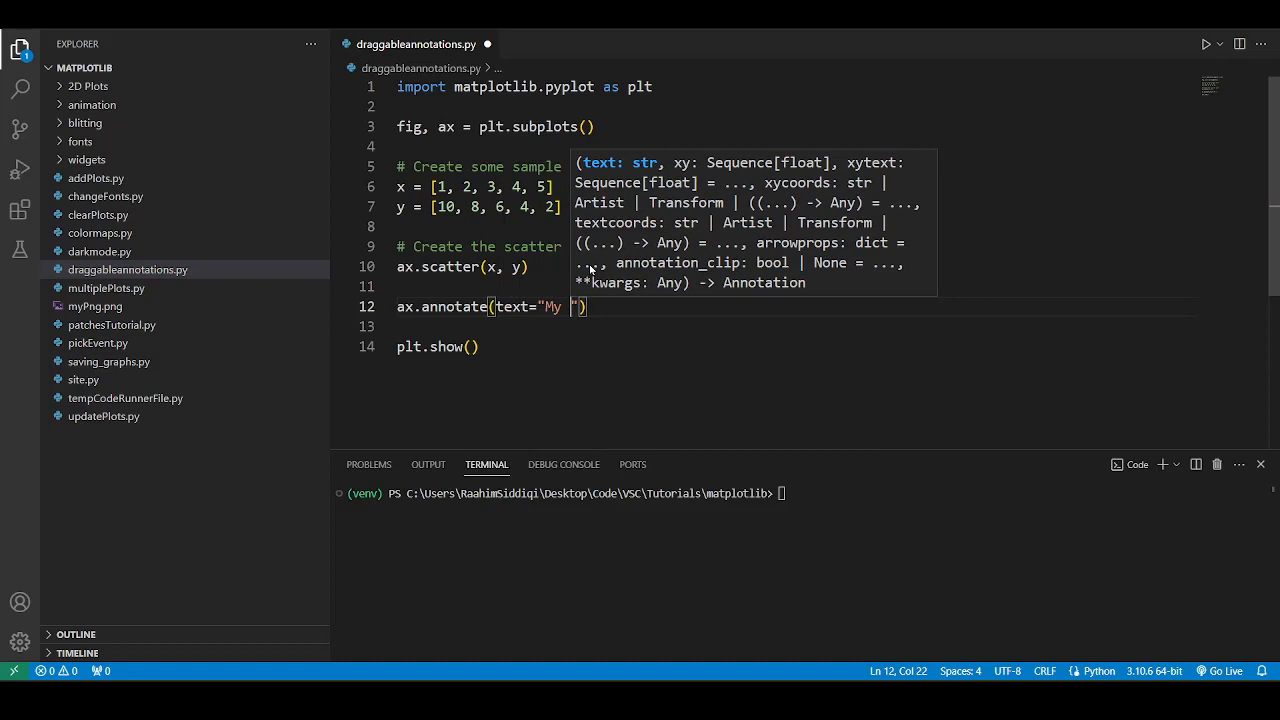
pyautogui.write('Annotation')
pyautogui.write('xytext=)')
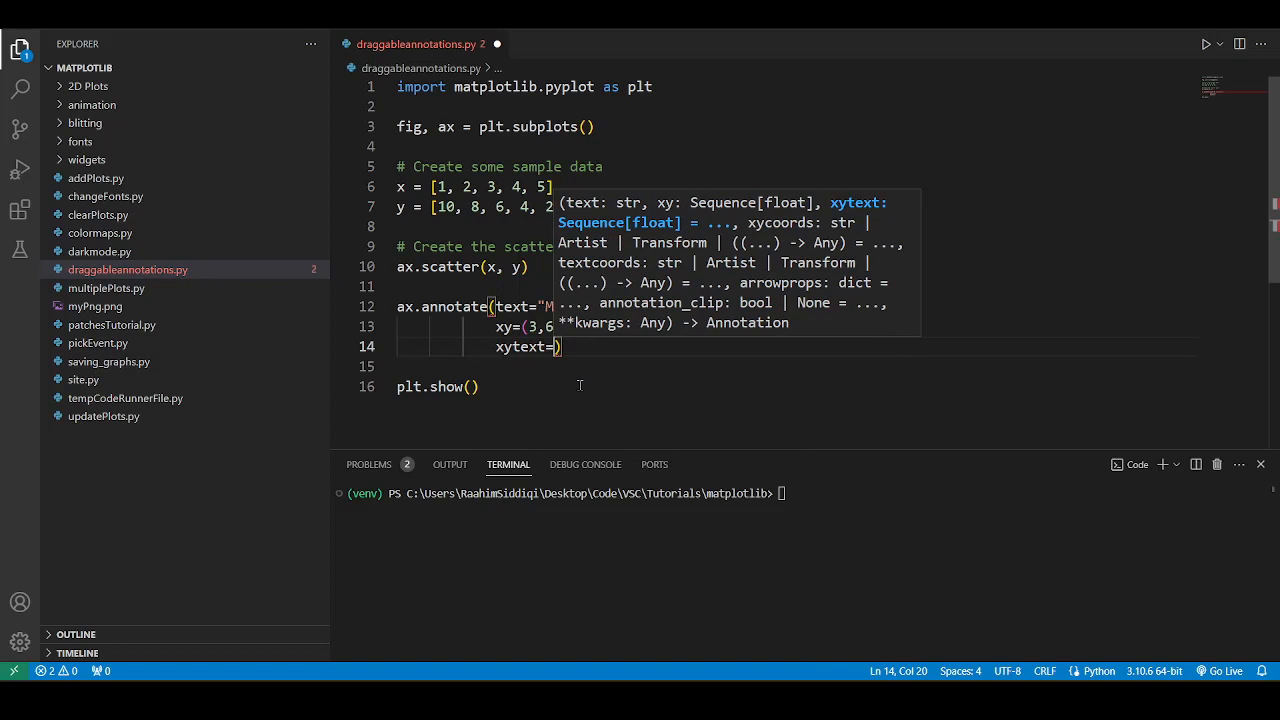
pyautogui.write('2.5, 5.5')
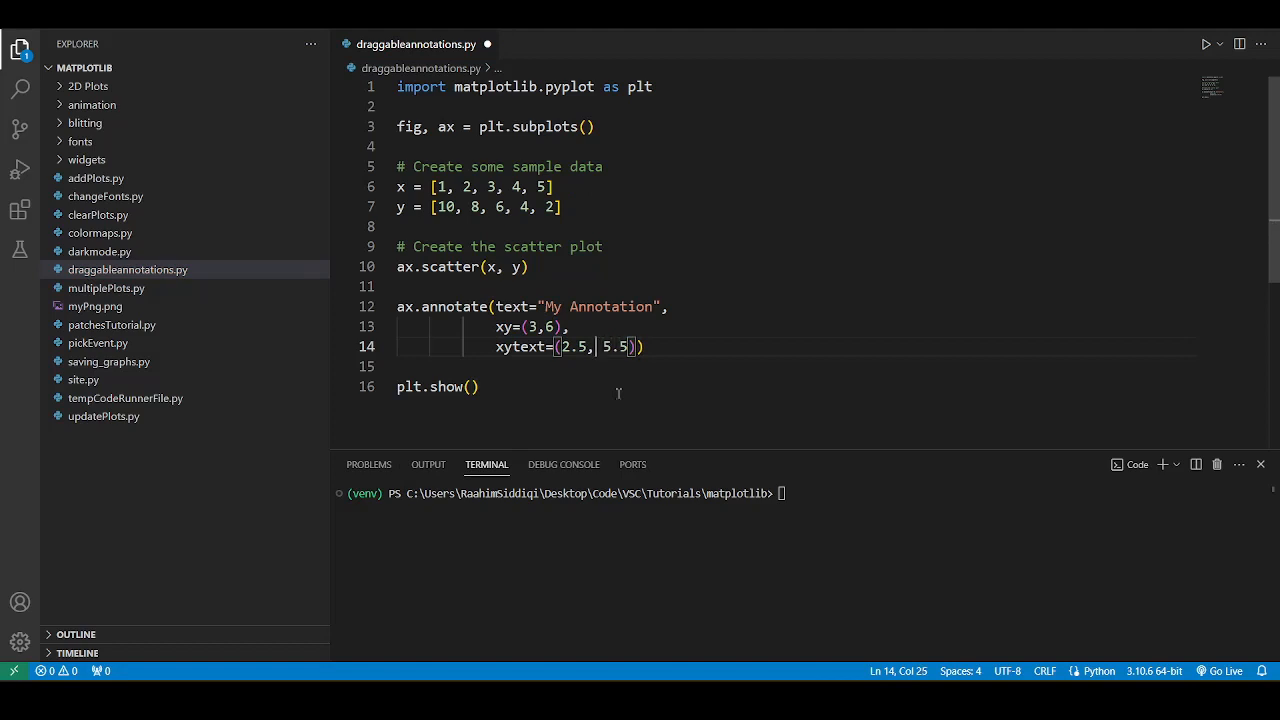
# - Preview the plot, change xytext to (2.5, 5), and begin adding a bbox argument
pyautogui.click(1207, 44)
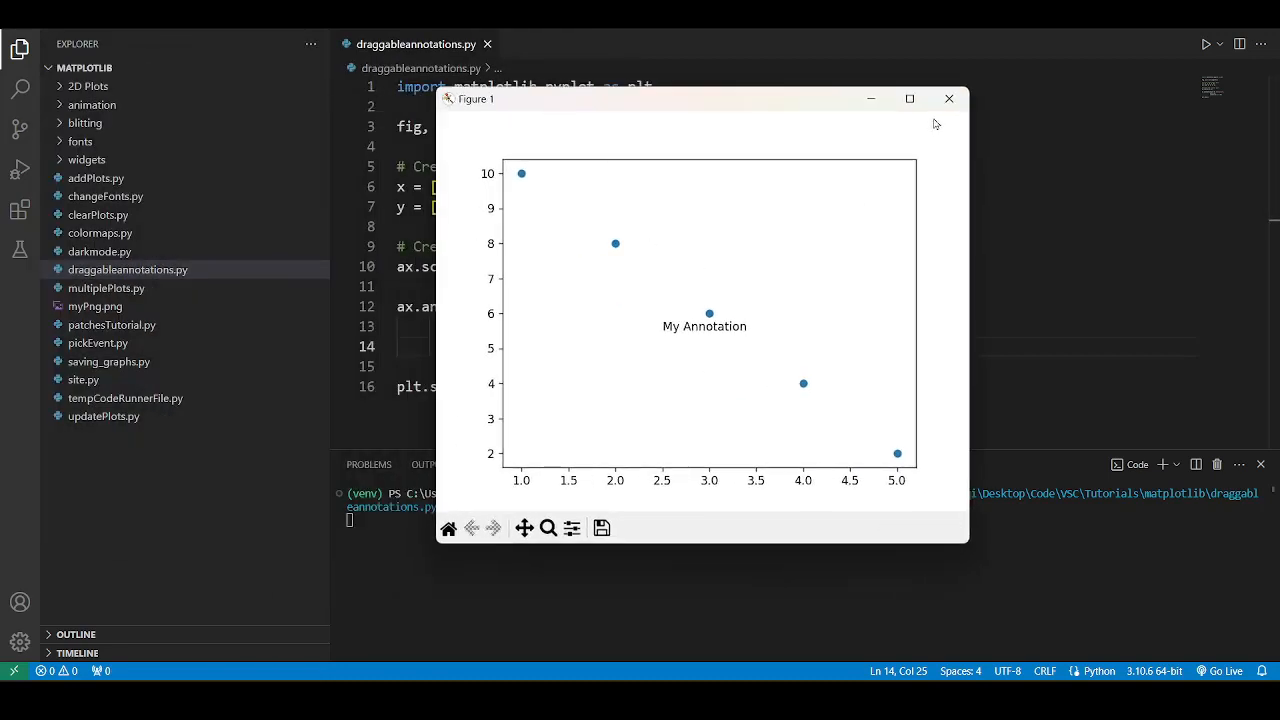
pyautogui.click(948, 98)
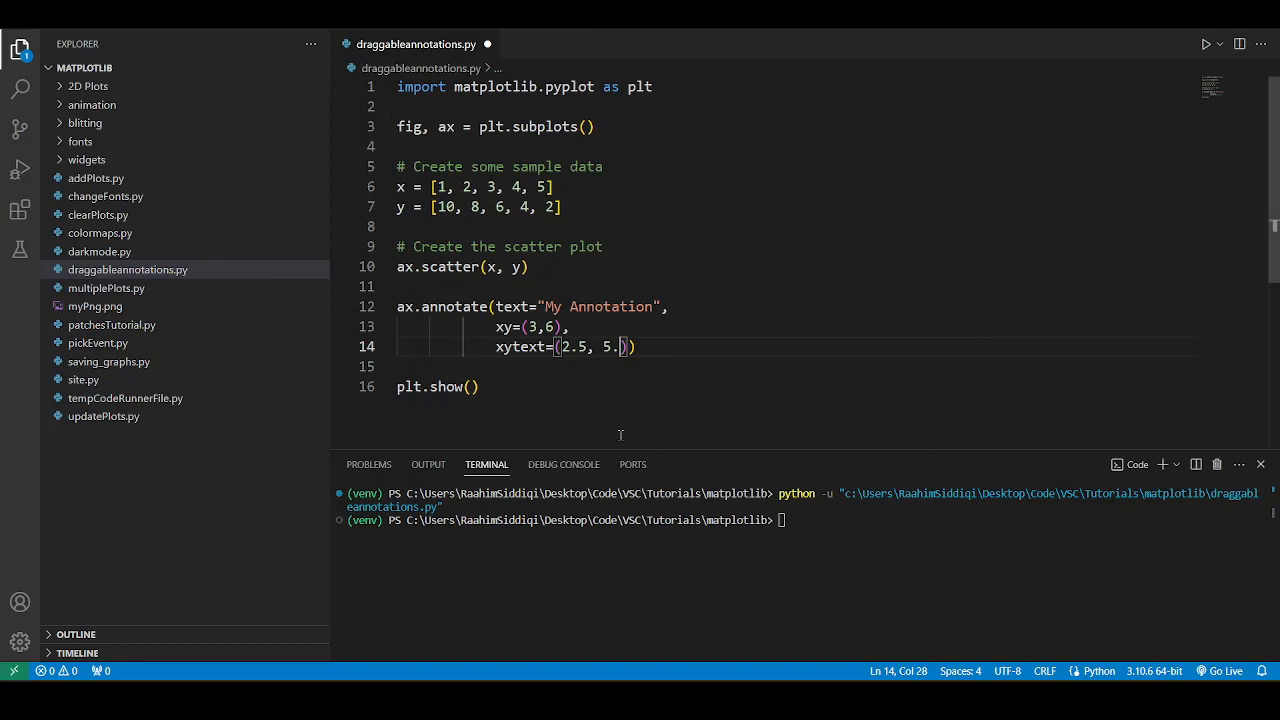
pyautogui.press('Backspace')
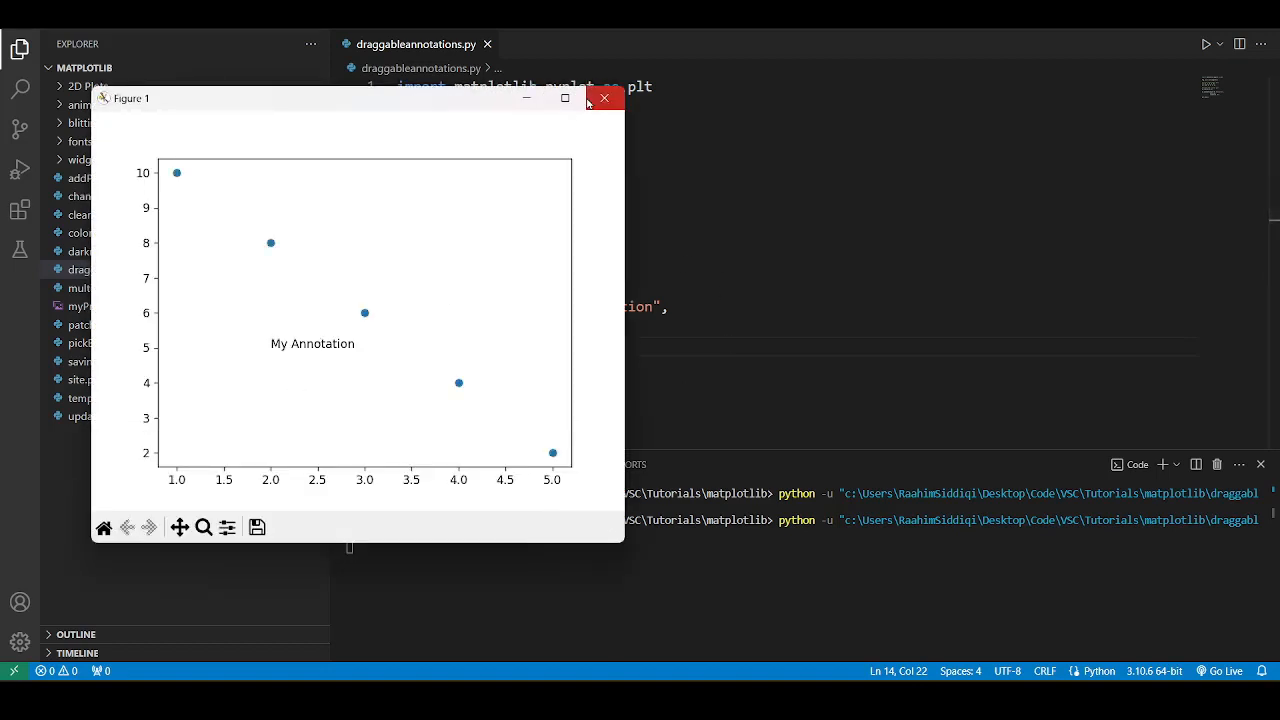
pyautogui.click(603, 98)
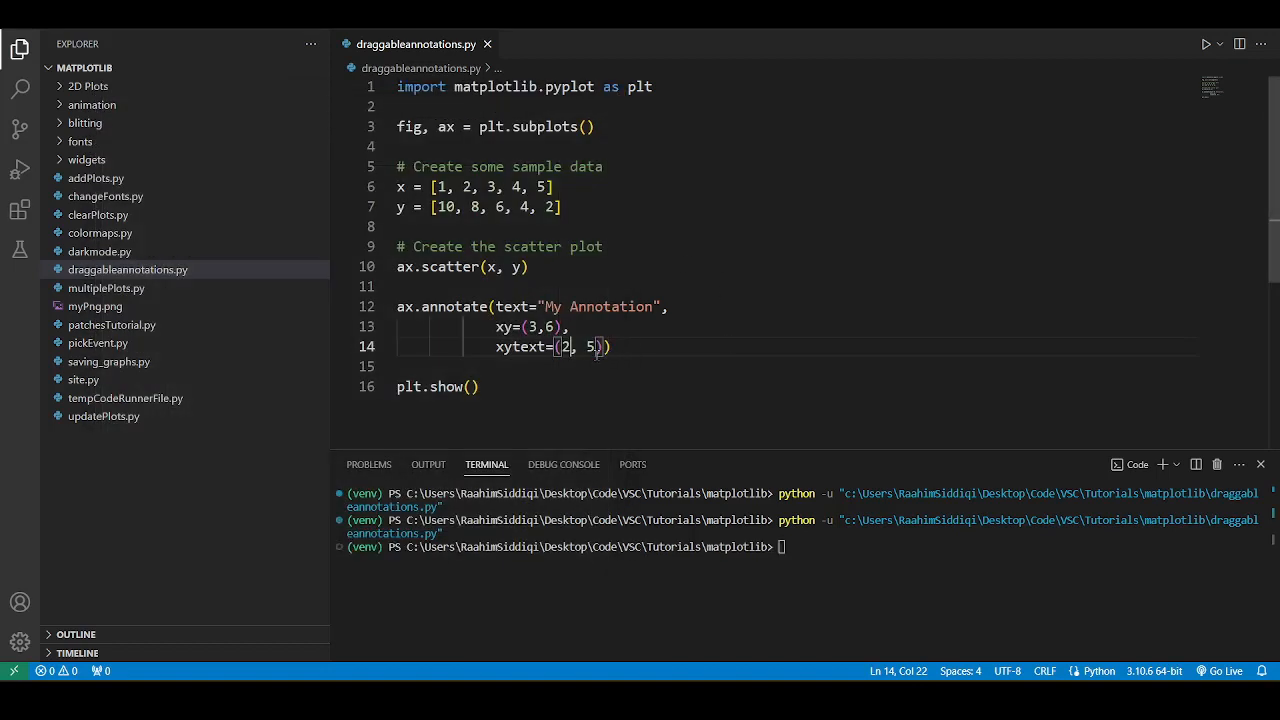
pyautogui.write('.5')
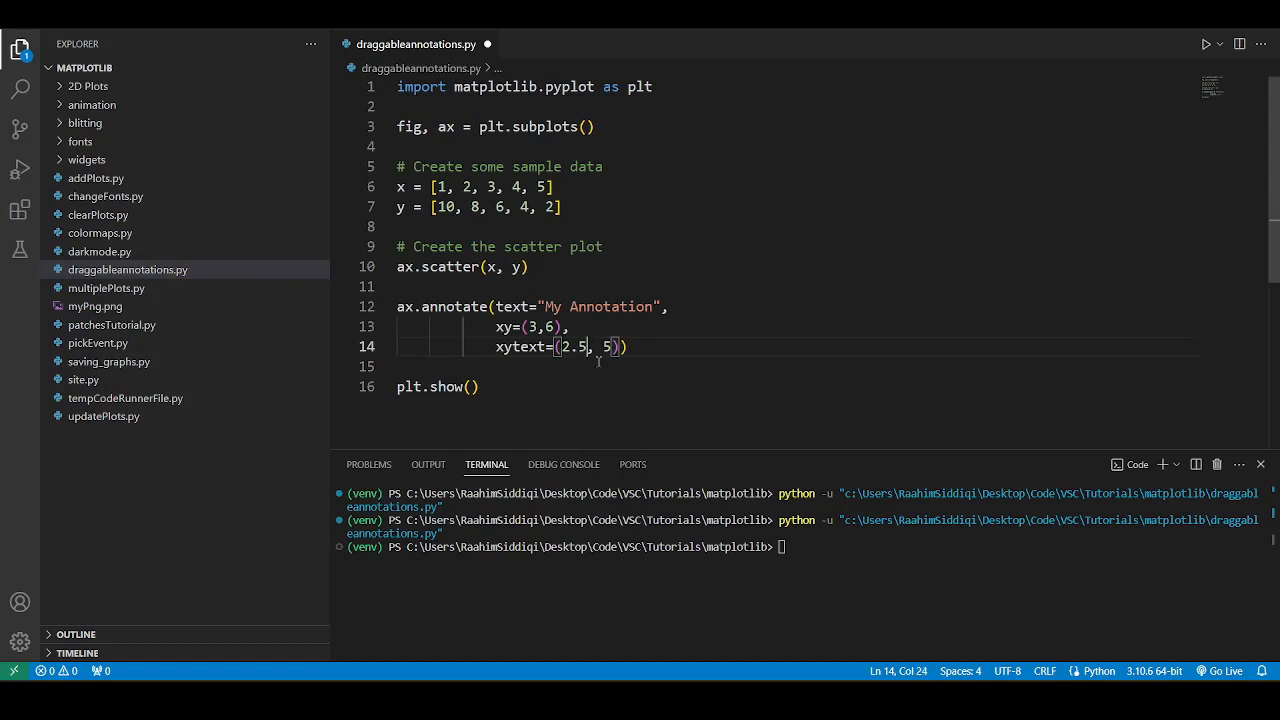
pyautogui.write('bbox)')
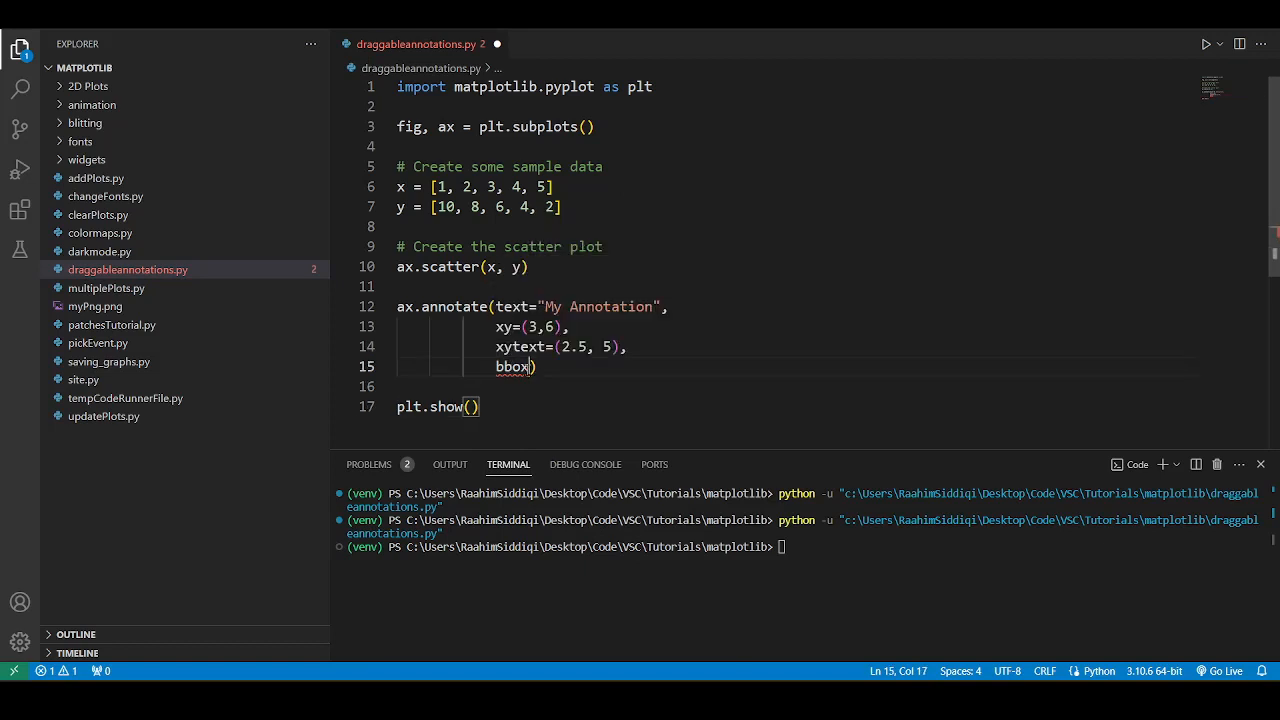
# - Add bbox=dict(facecolor="wheat") to the annotate call and run the script
pyautogui.write('=dict(')
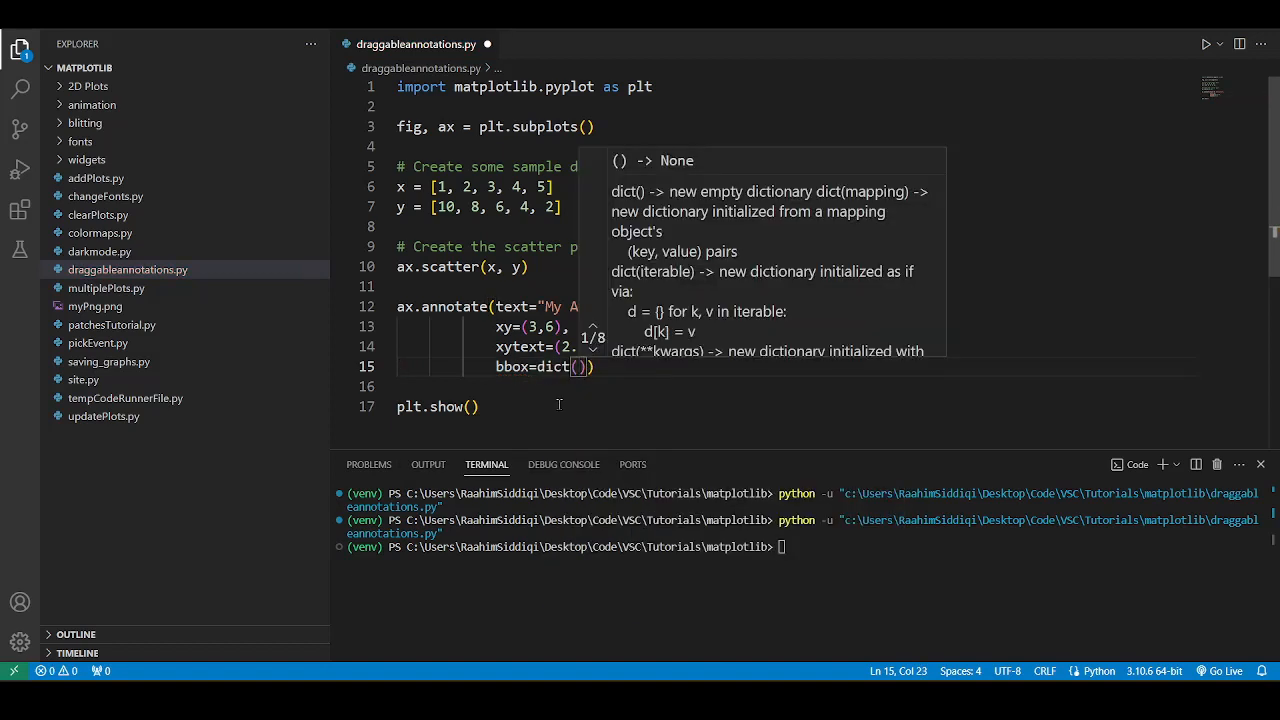
pyautogui.write('fac')
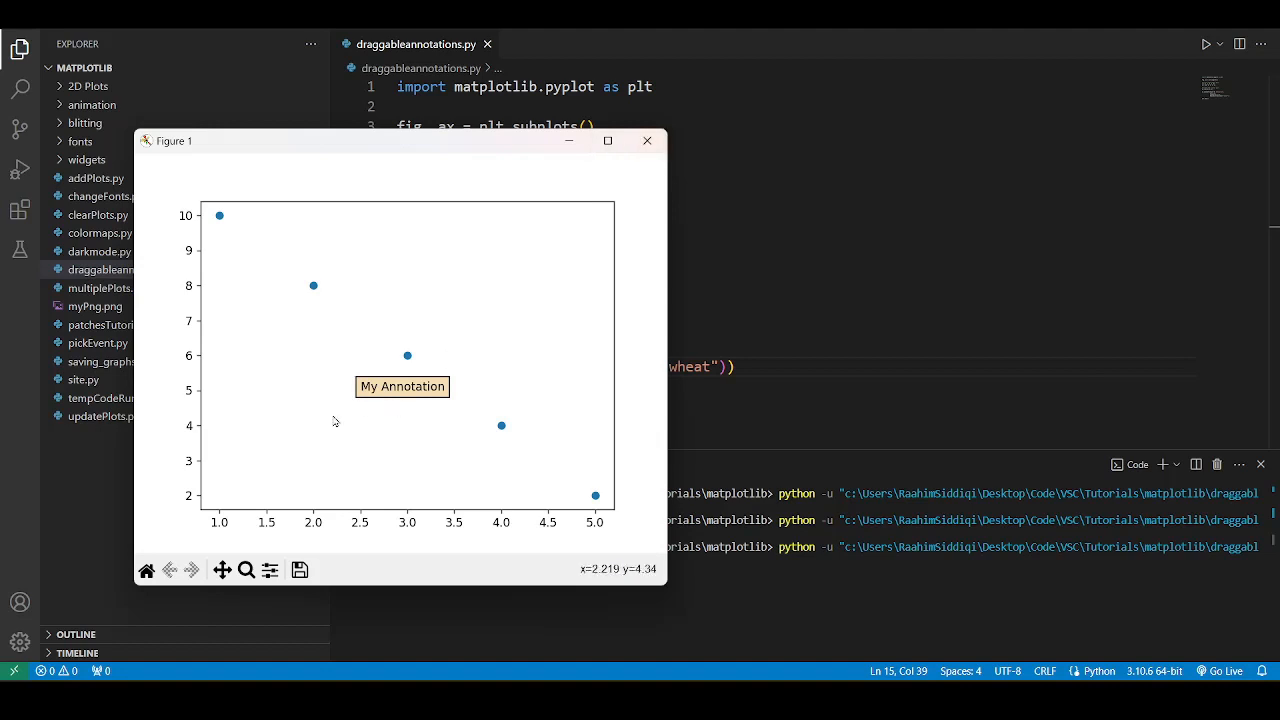
pyautogui.moveTo(407, 367)
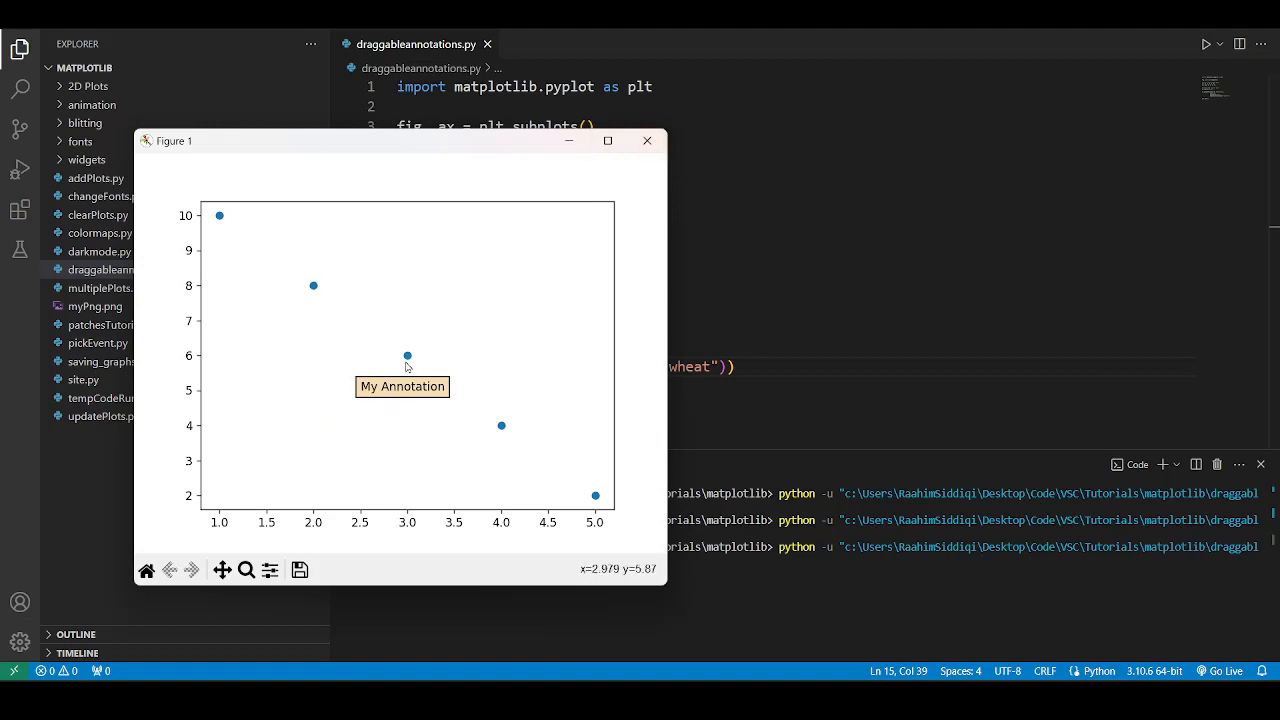
# - Close the plot, assign the annotate call to a1, and begin a1.draggable()
pyautogui.click(646, 140)
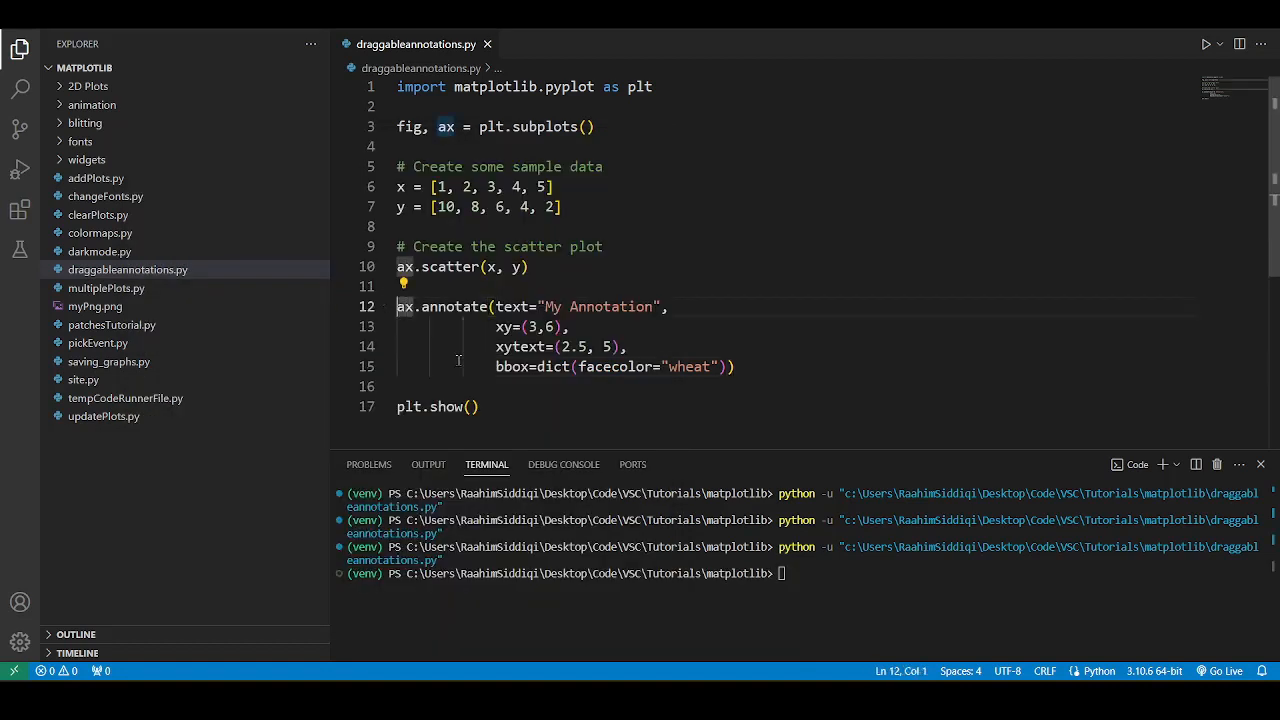
pyautogui.write('a1 =')
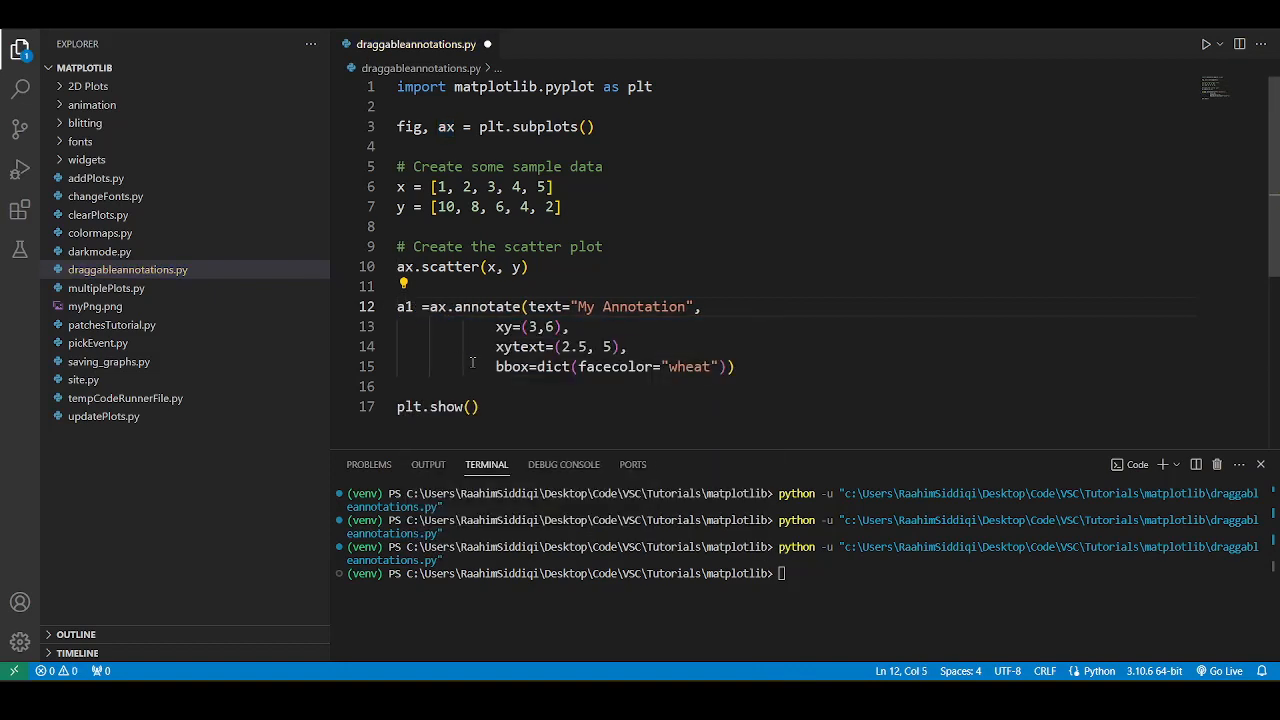
pyautogui.write('a1.')
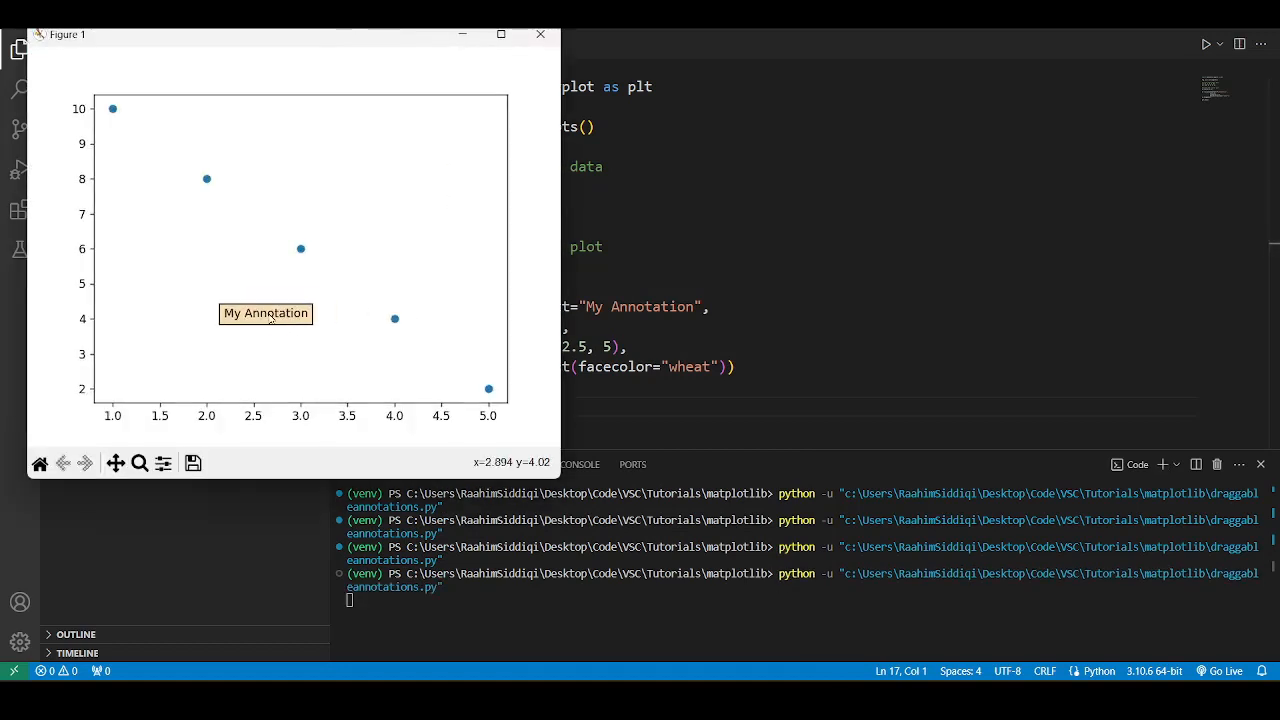
# - Drag the wheat-boxed My Annotation label around Figure 1, then close the figure
pyautogui.moveTo(266, 313); pyautogui.dragTo(251, 301)
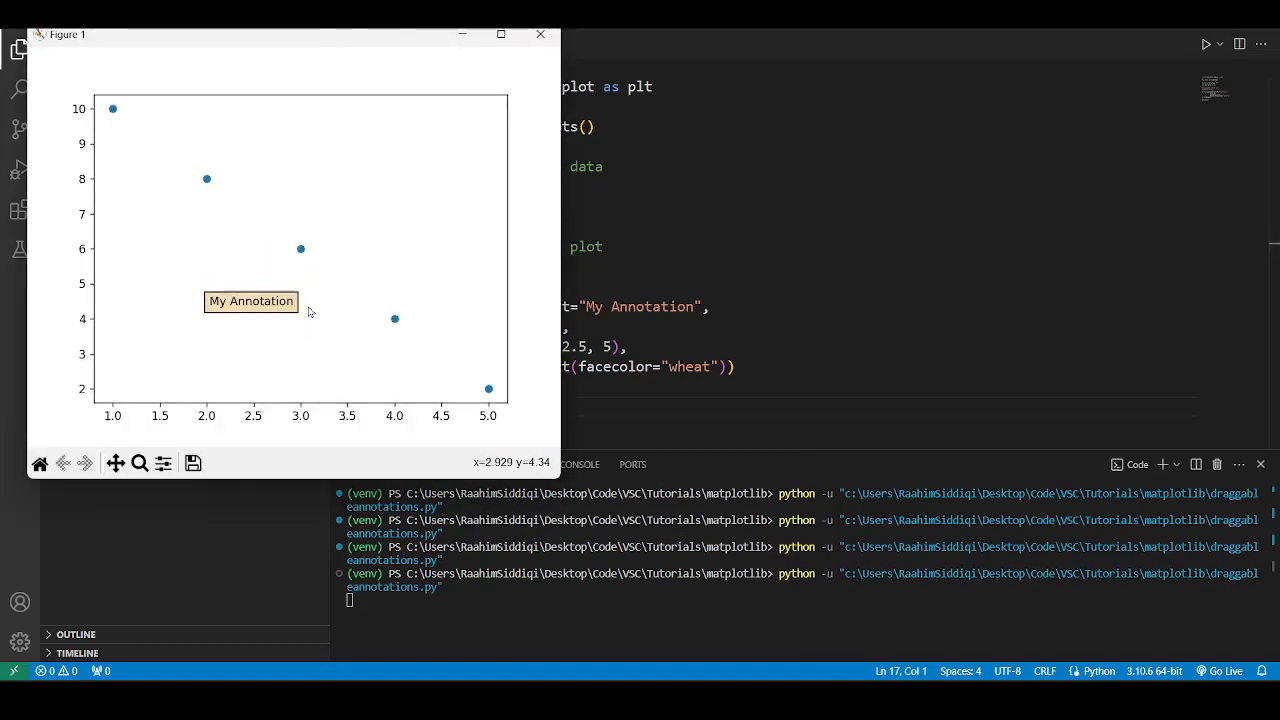
pyautogui.moveTo(251, 301); pyautogui.dragTo(243, 328)
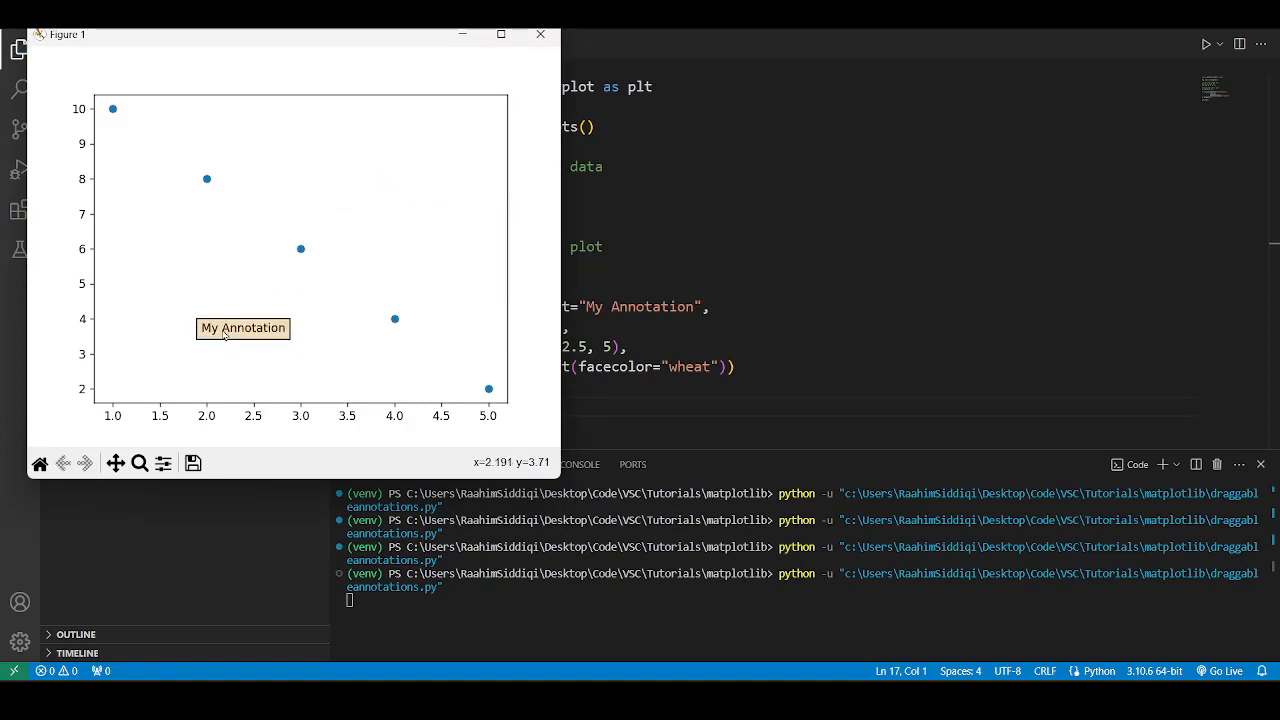
pyautogui.moveTo(243, 328); pyautogui.dragTo(401, 364)
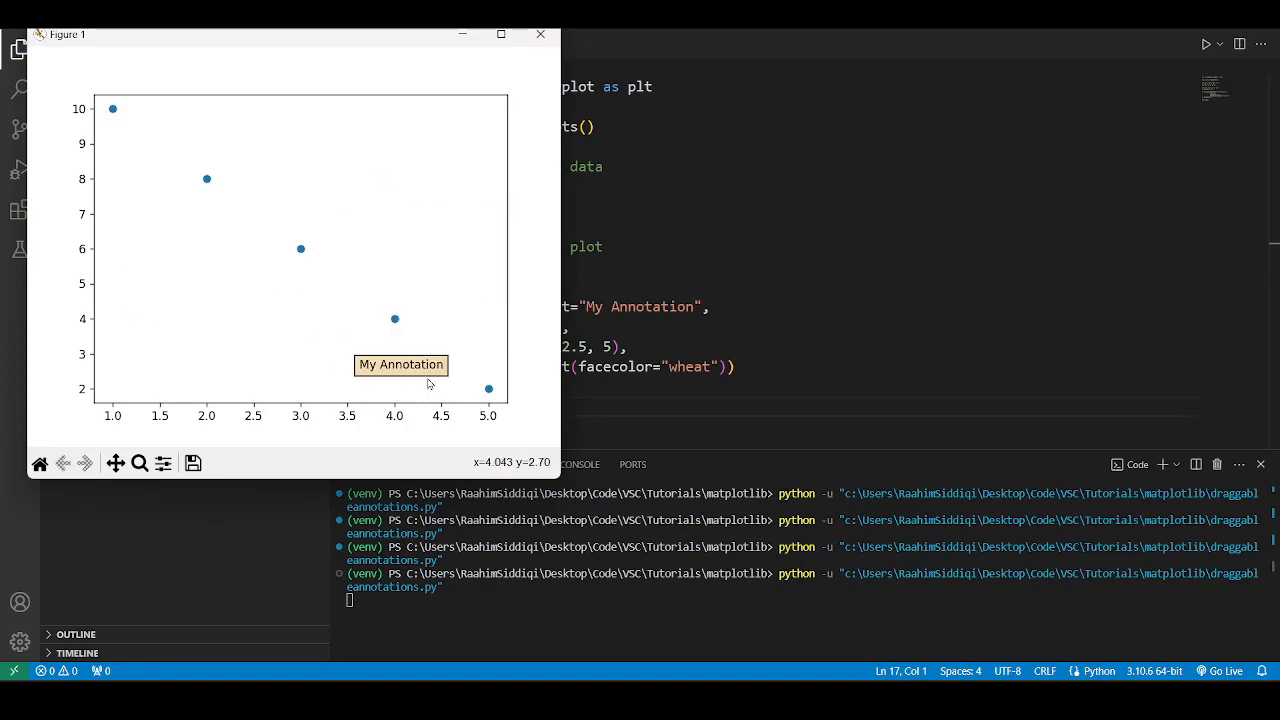
pyautogui.moveTo(401, 364); pyautogui.dragTo(267, 330)
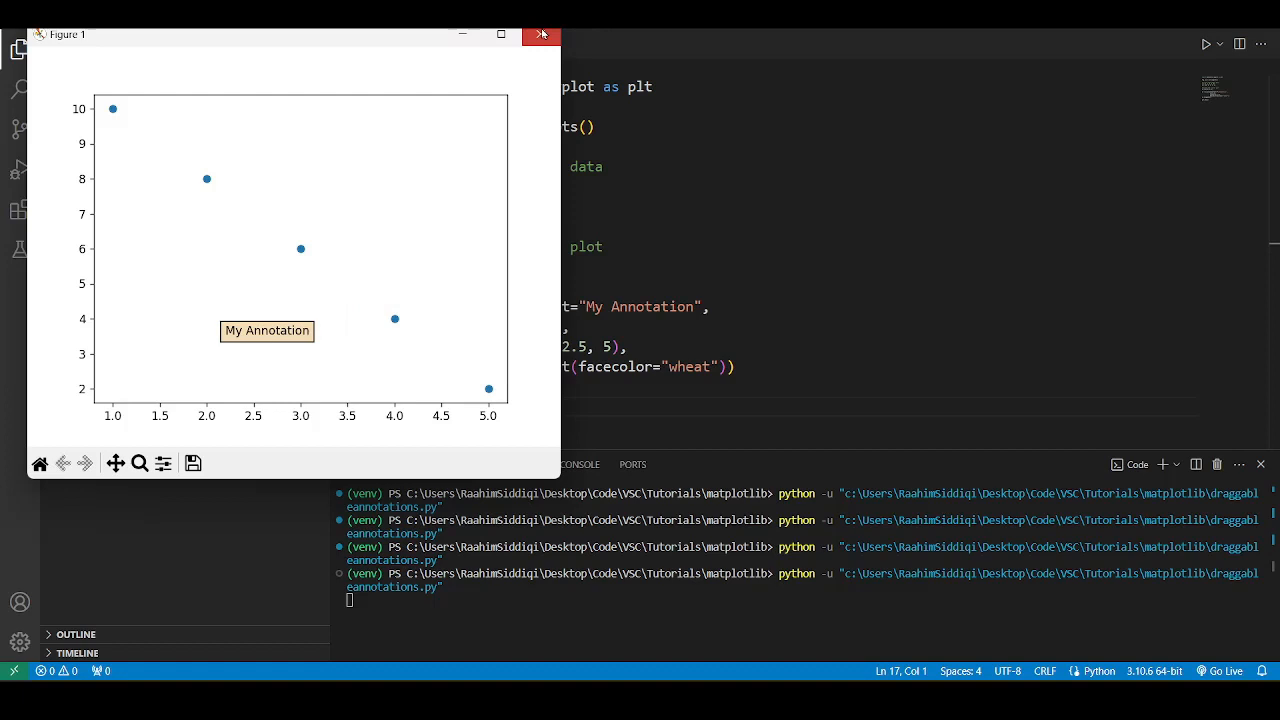
pyautogui.click(541, 33)
pyautogui.write('arrowprops=dict(')
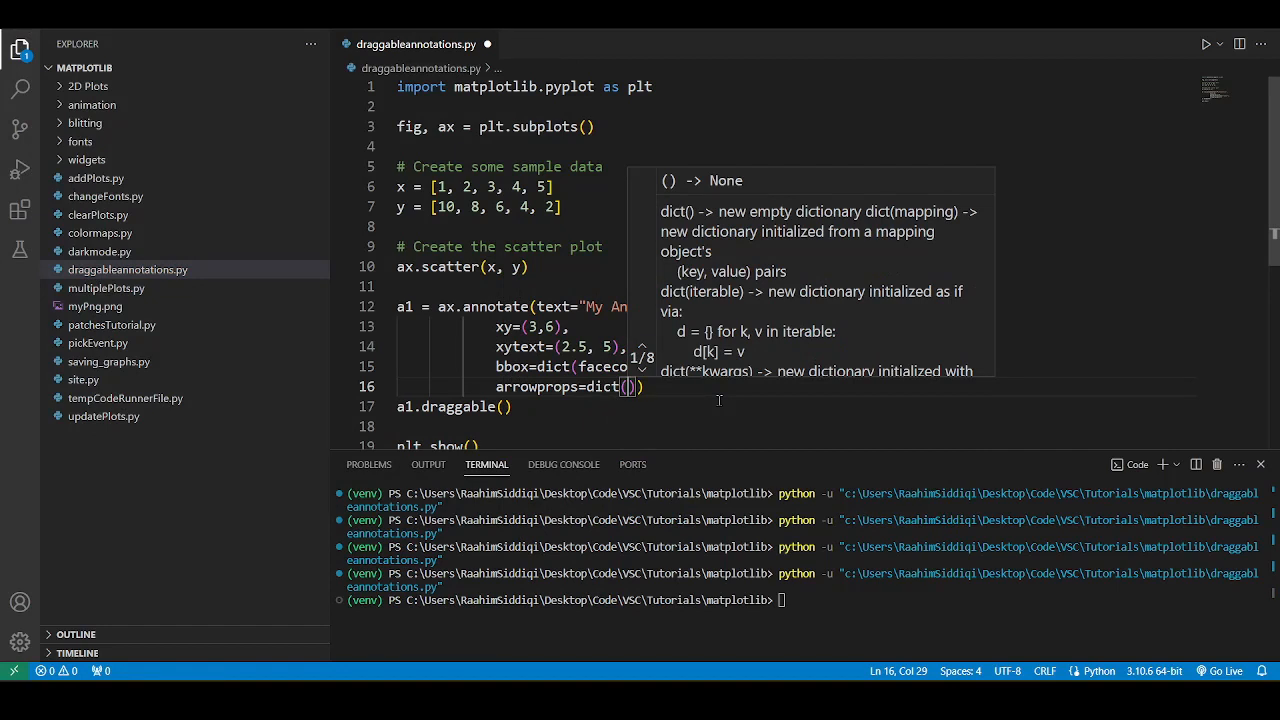
# - Add arrowprops=dict(facecolor="red") to ax.annotate and rerun the script
pyautogui.write('facecolor="red')
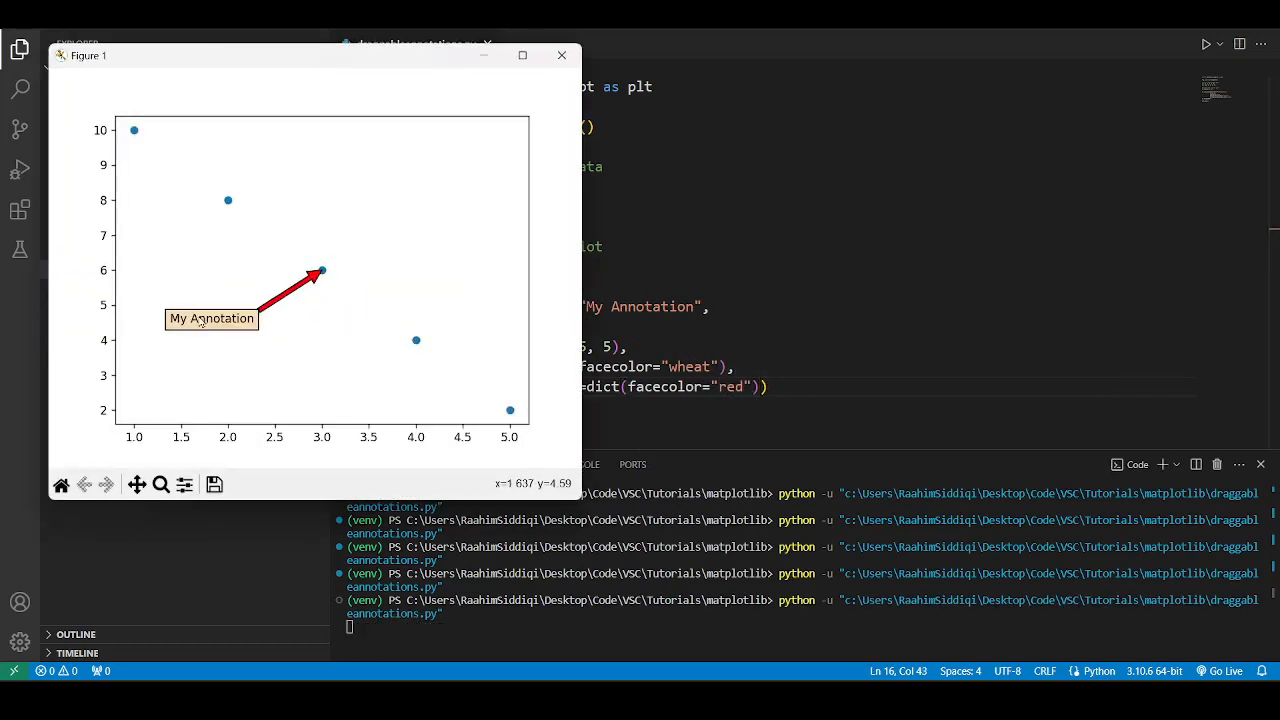
# - Drag the arrowed label above, below, left and top-left of (3,6), then close Figure 1
pyautogui.moveTo(211, 318); pyautogui.dragTo(427, 229)
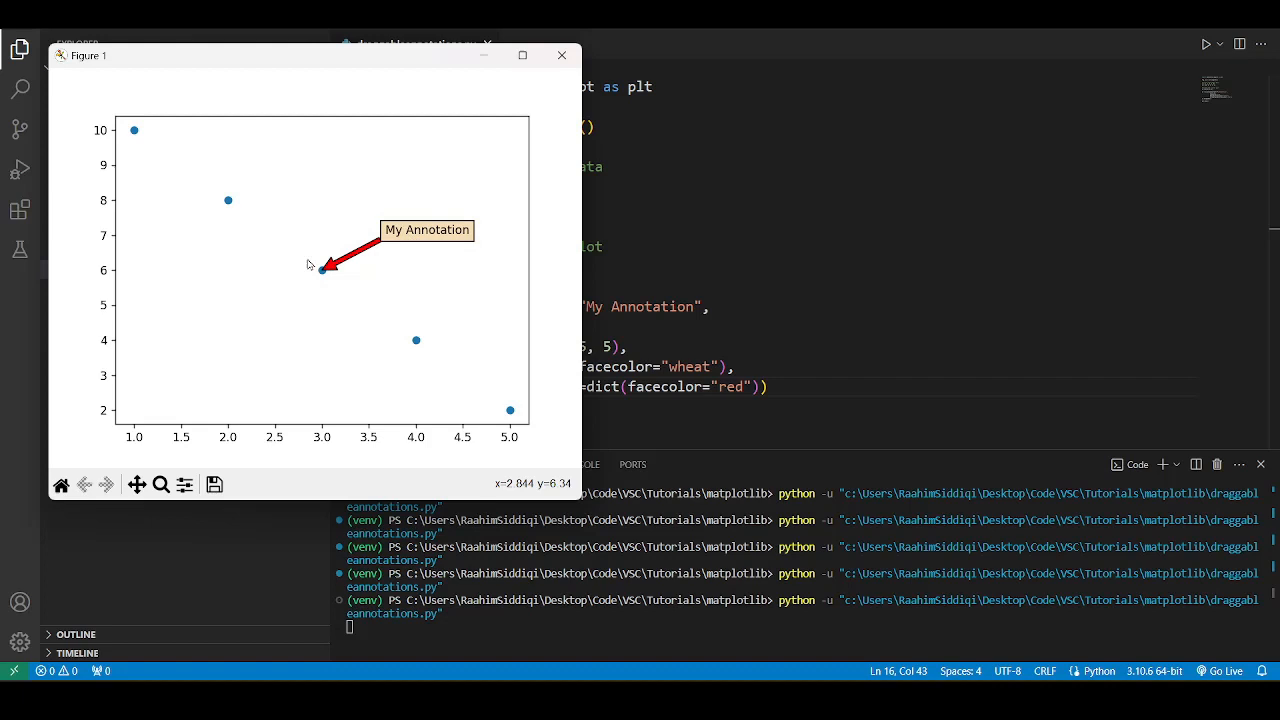
pyautogui.moveTo(322, 273)
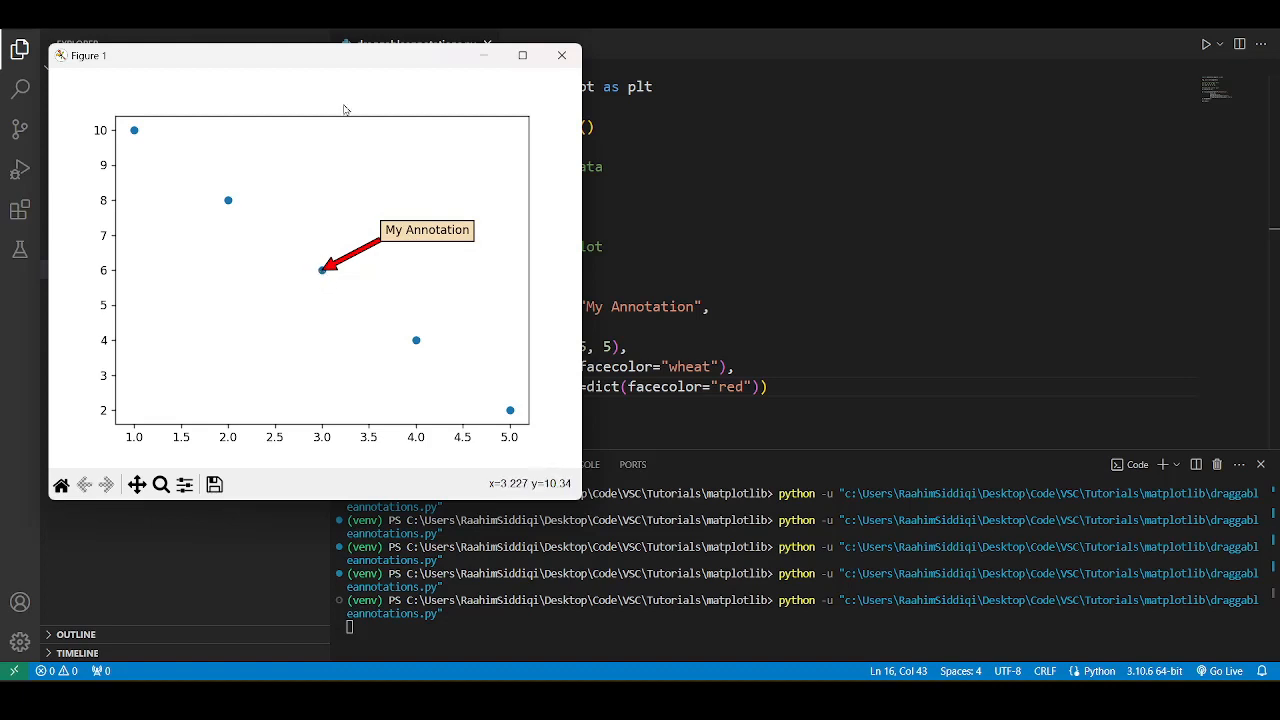
pyautogui.moveTo(427, 229); pyautogui.dragTo(466, 184)
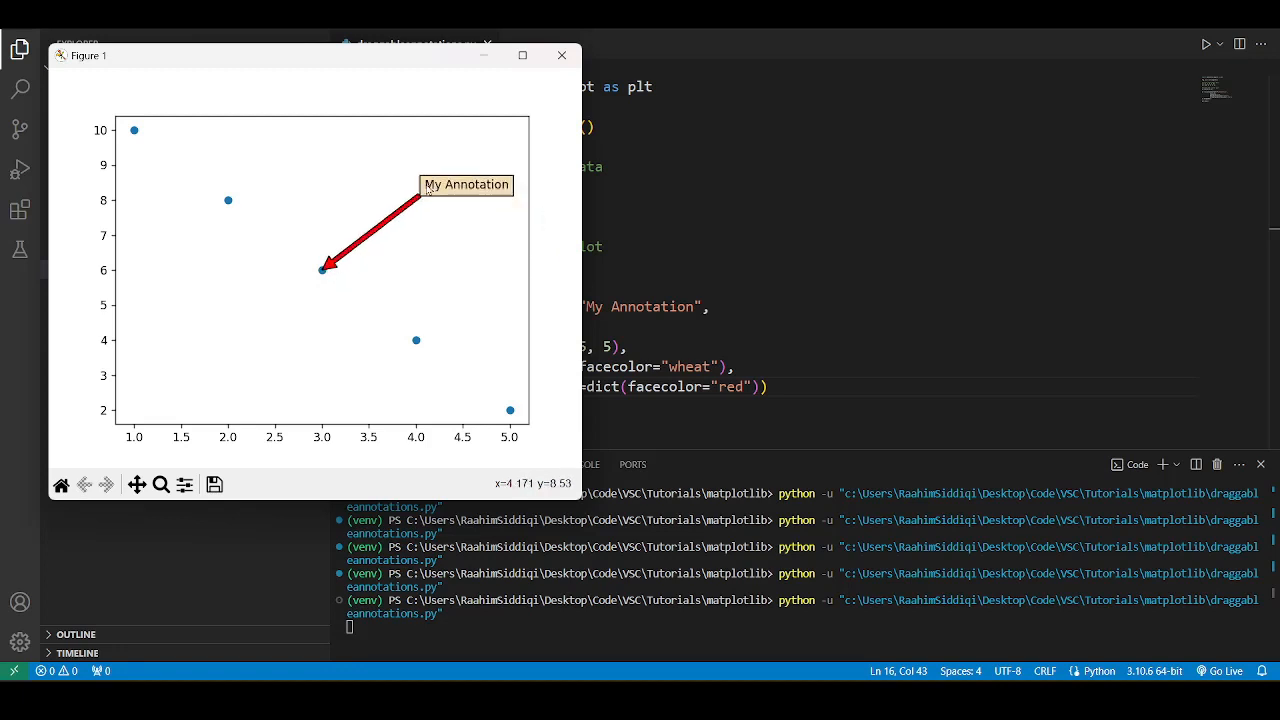
pyautogui.moveTo(466, 184); pyautogui.dragTo(315, 347)
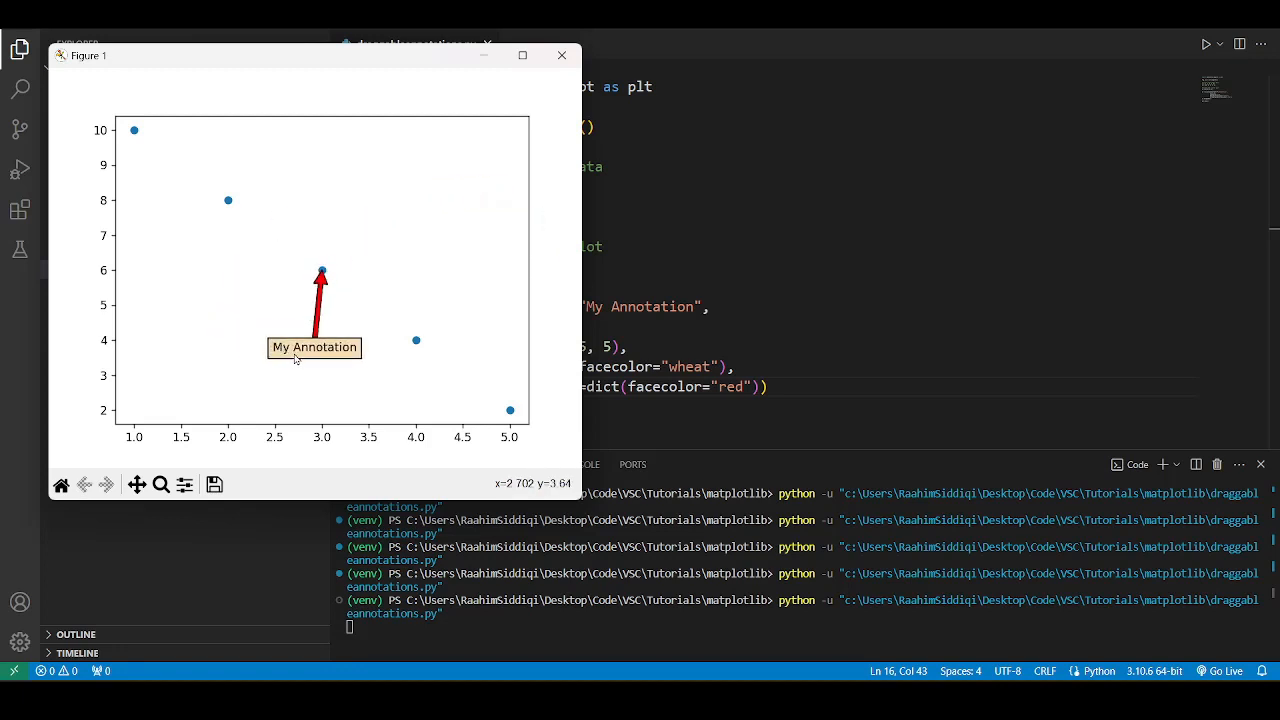
pyautogui.moveTo(314, 347); pyautogui.dragTo(197, 330)
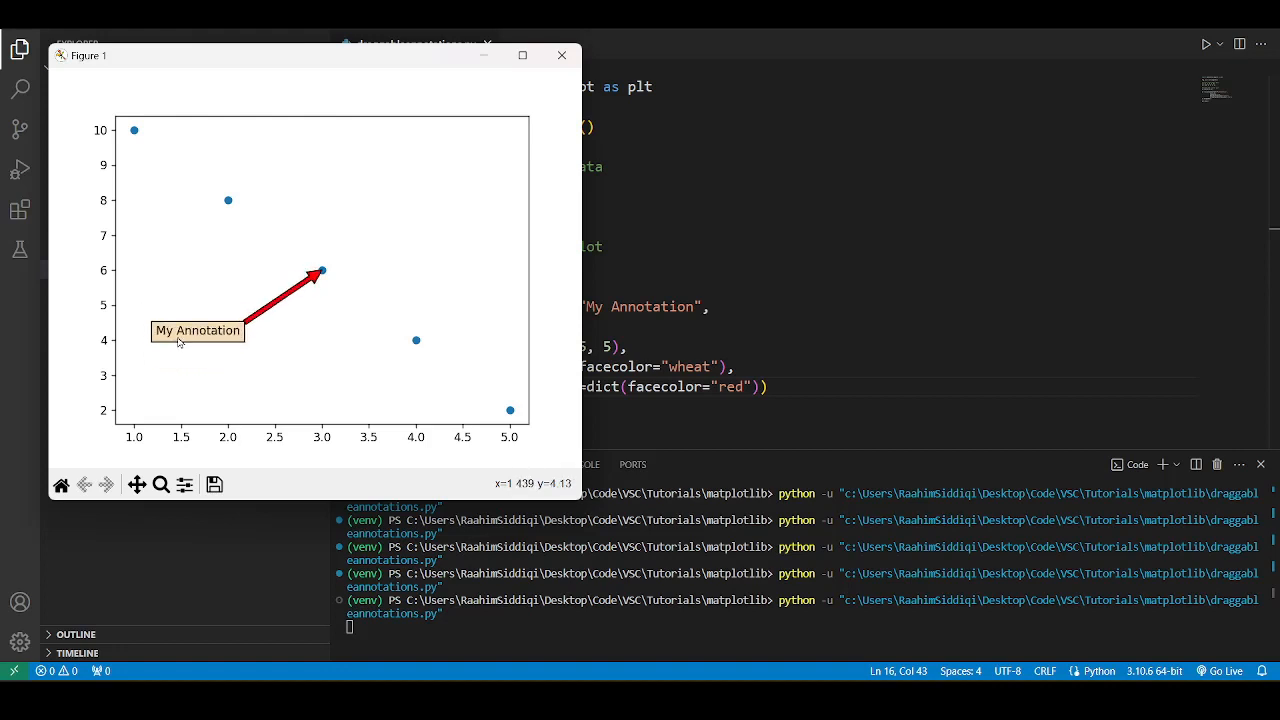
pyautogui.moveTo(197, 330); pyautogui.dragTo(260, 327)
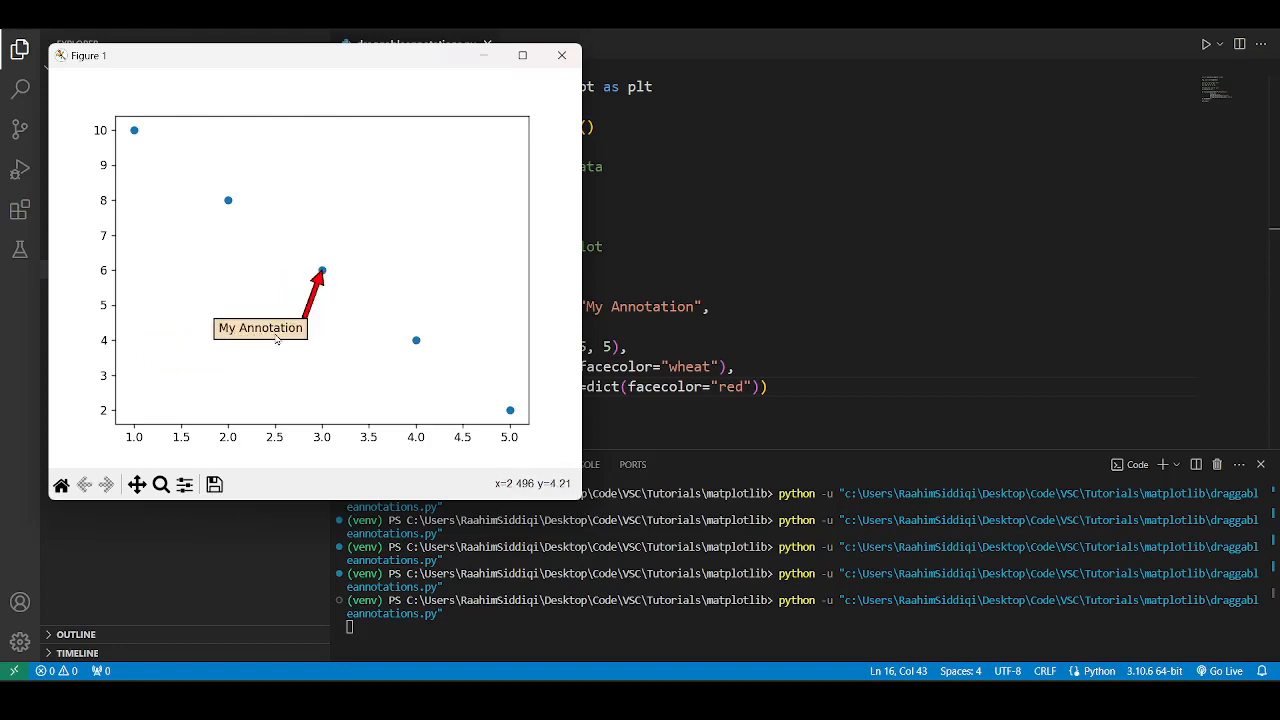
pyautogui.moveTo(260, 327); pyautogui.dragTo(262, 323)
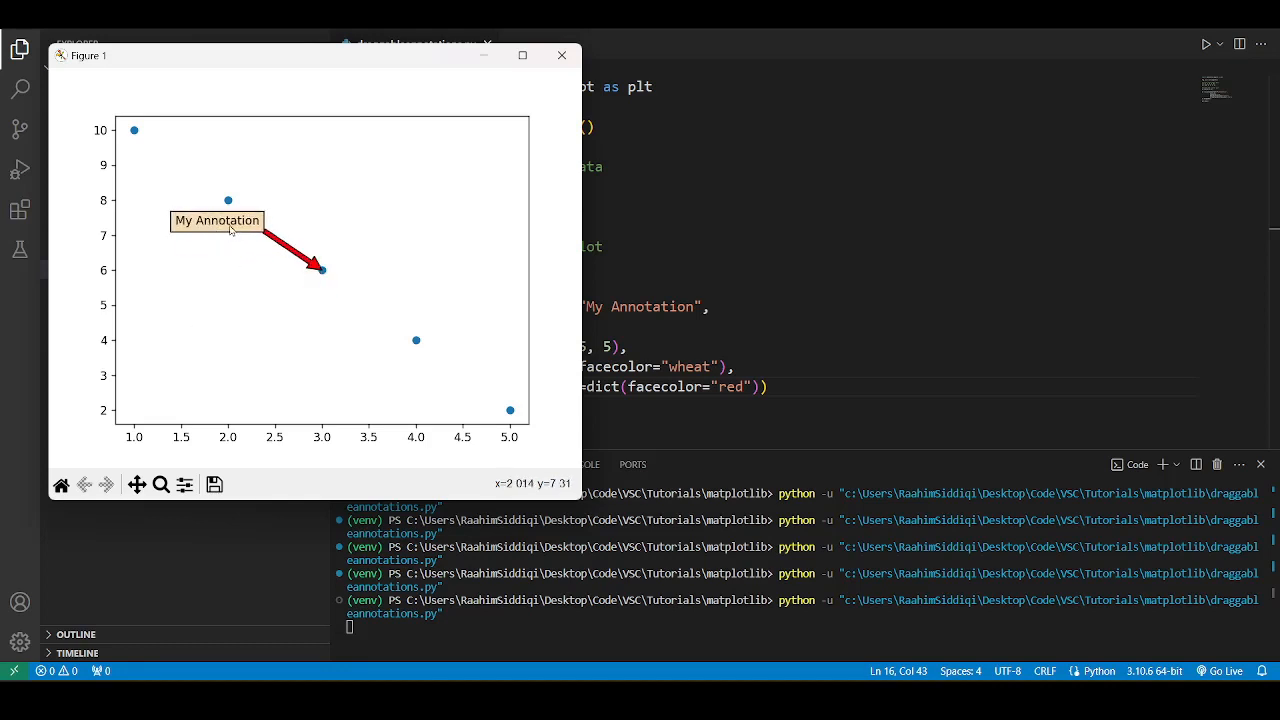
pyautogui.moveTo(217, 220); pyautogui.dragTo(152, 147)
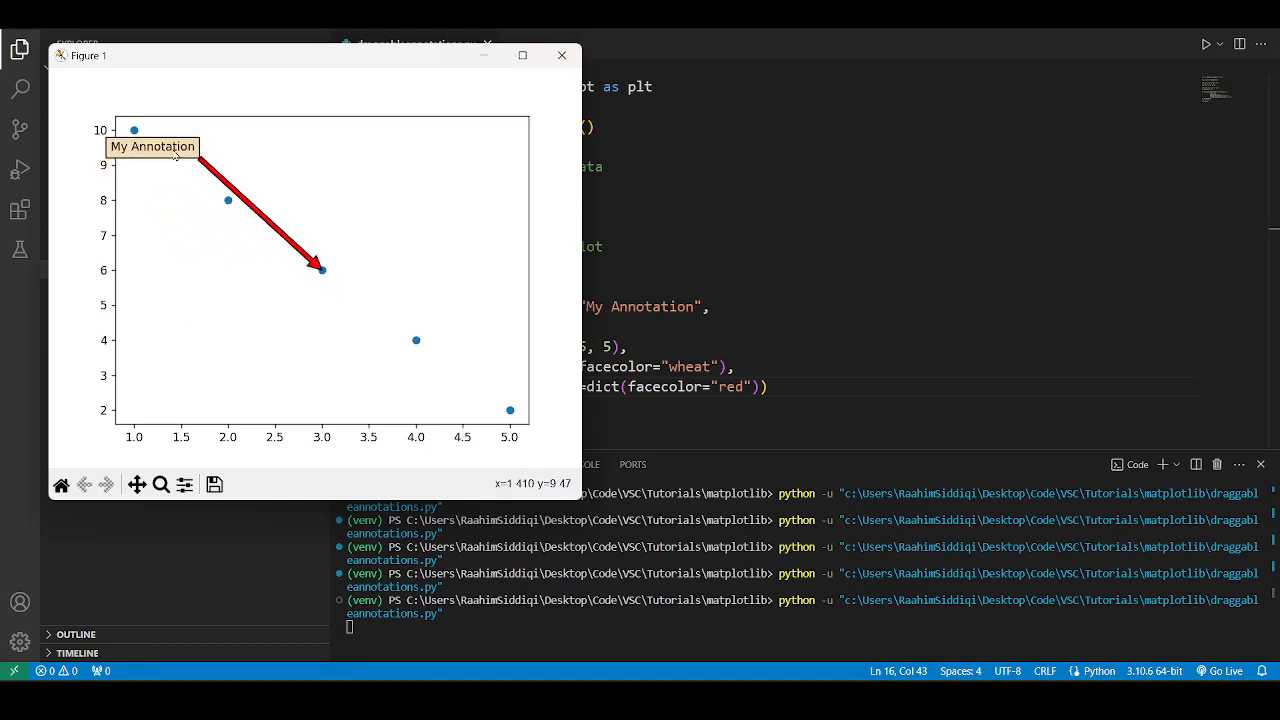
pyautogui.moveTo(150, 147); pyautogui.dragTo(212, 330)
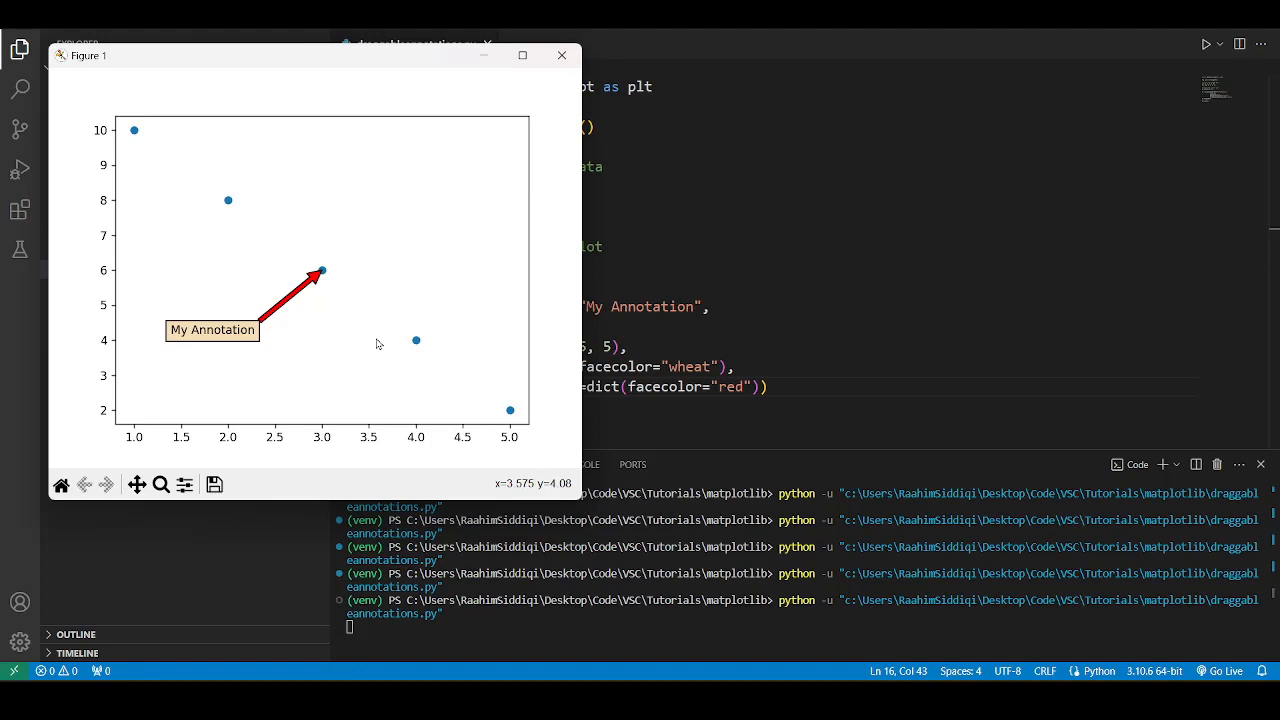
pyautogui.click(561, 55)
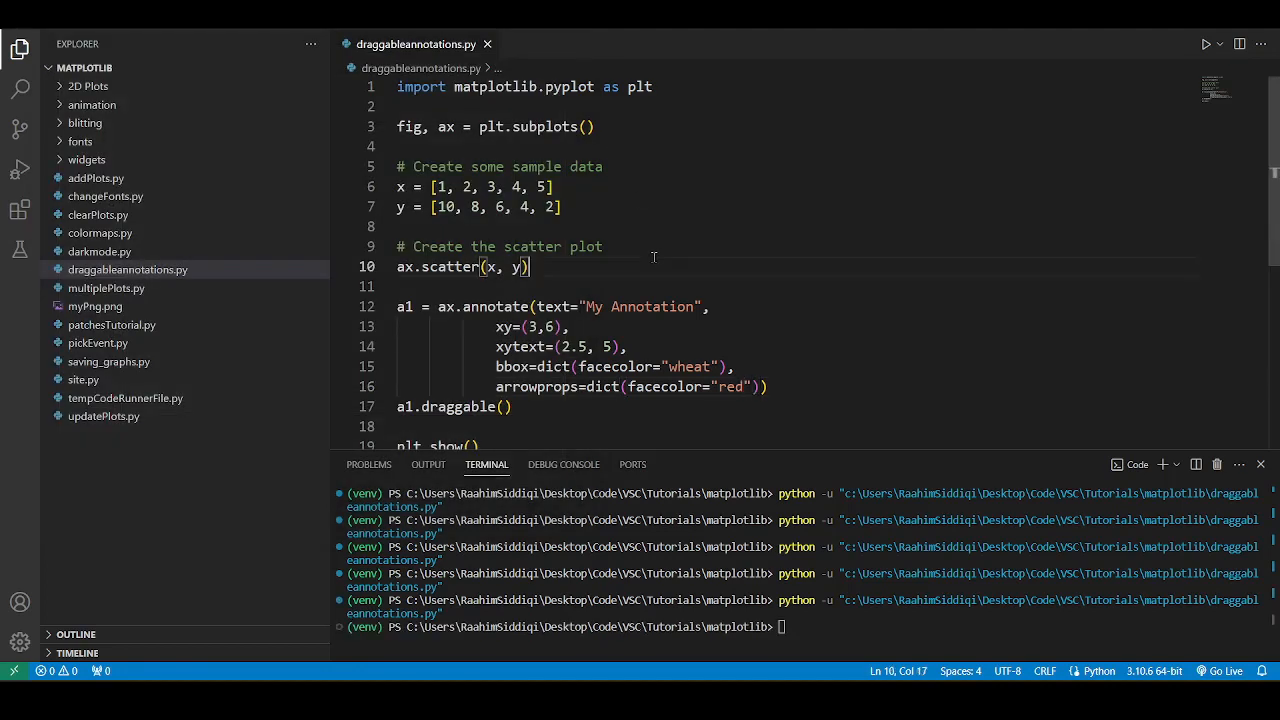